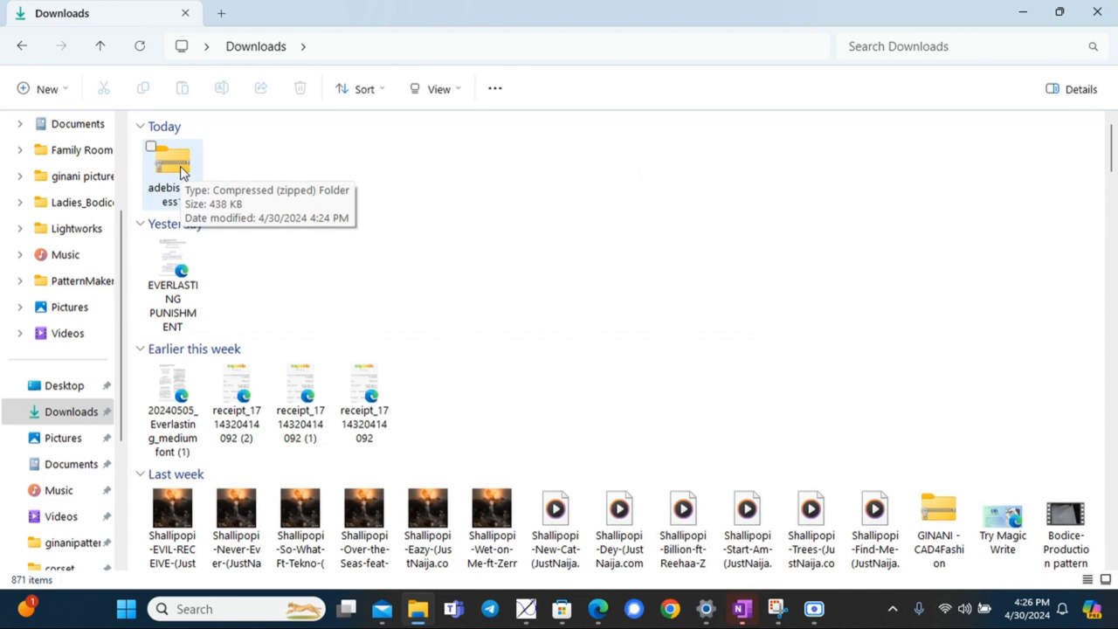
Select the adebisi-dress1 zip folder in Downloads and bring up its context menu.
click(172, 162)
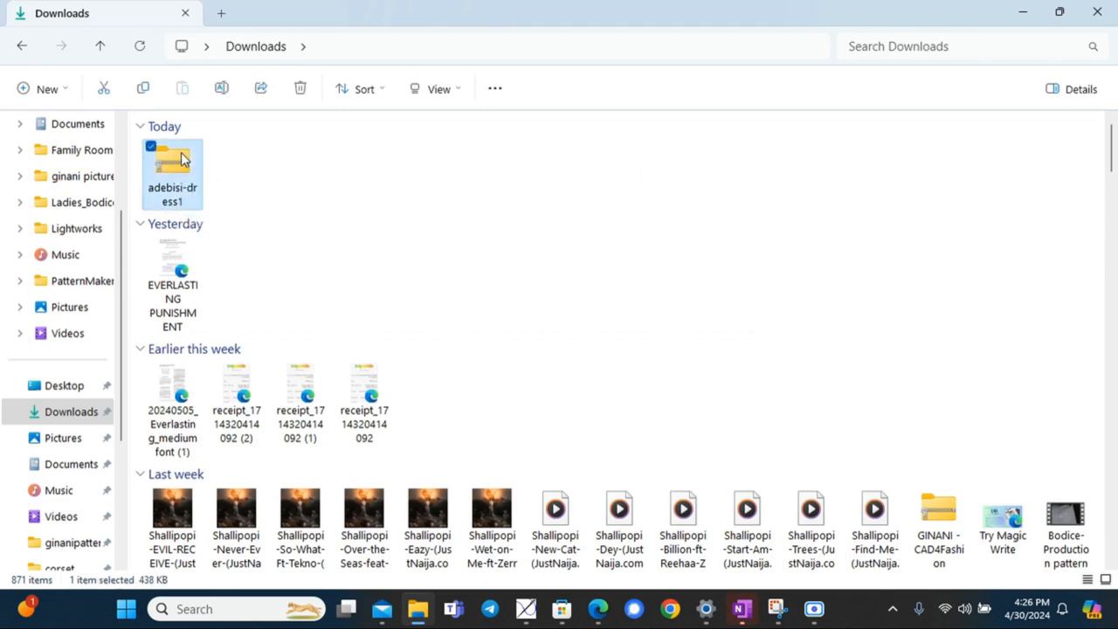
right_click(180, 160)
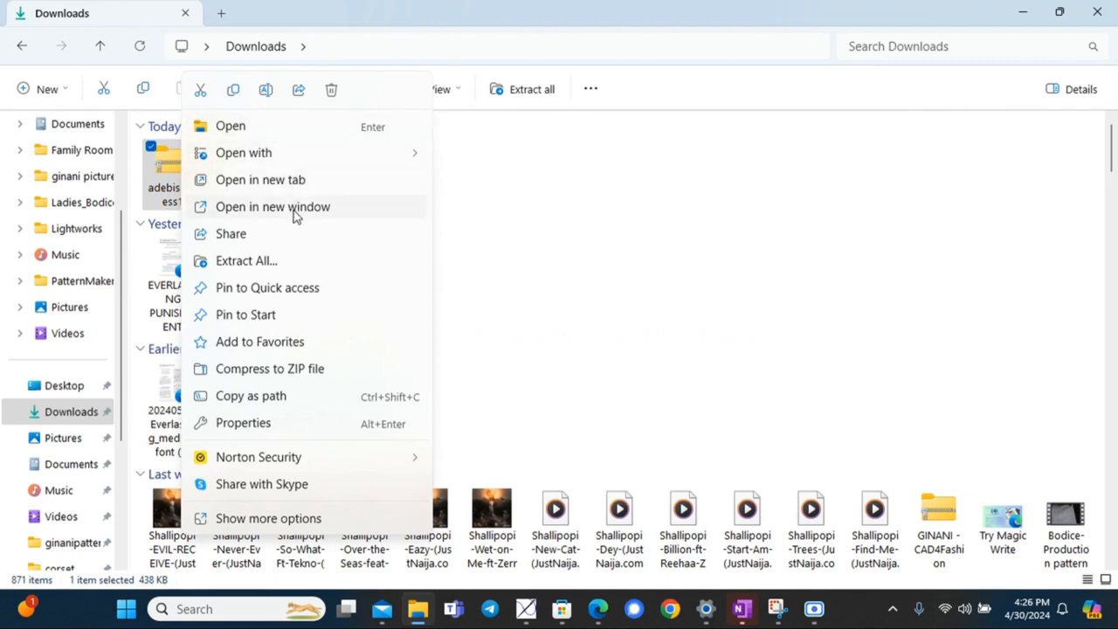
Extract the adebisi-dress1 zip to its default Downloads destination.
click(246, 261)
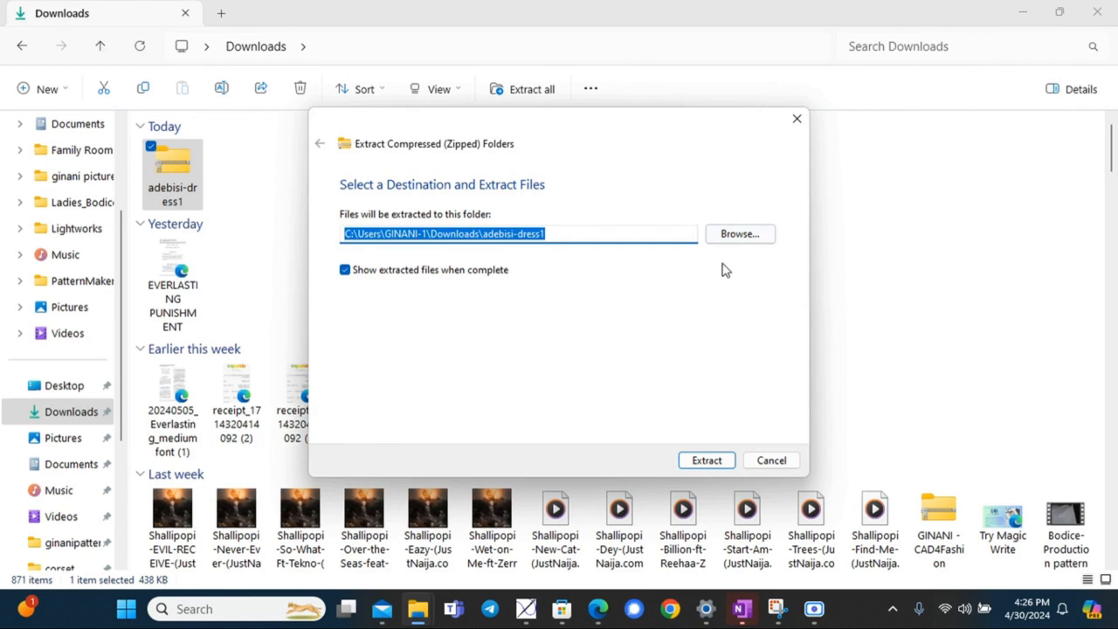
mouse_move(543, 250)
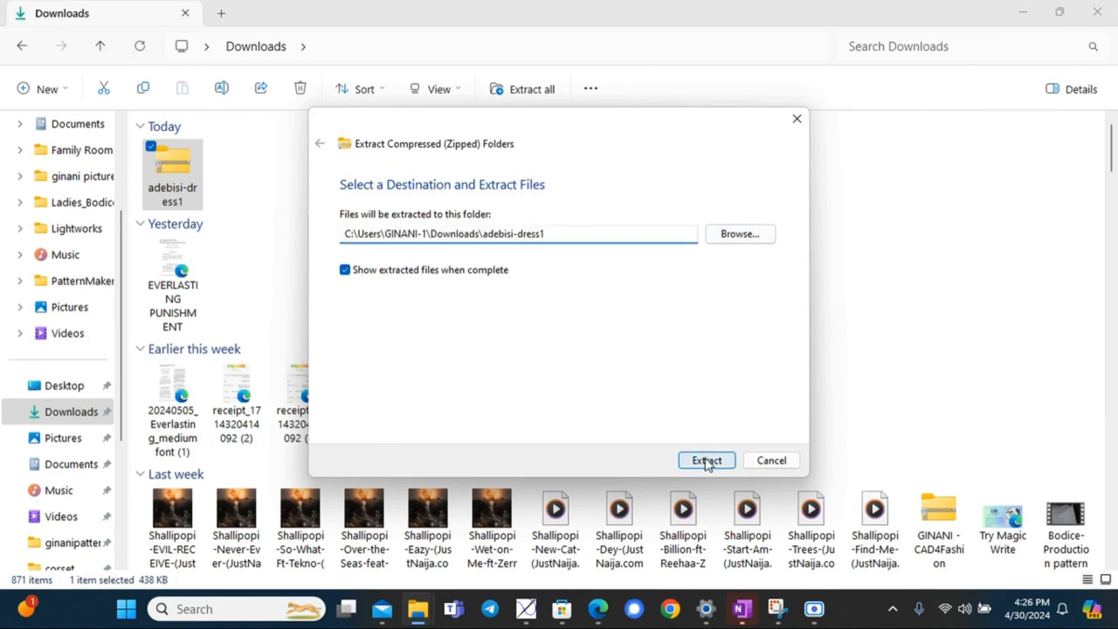
click(707, 460)
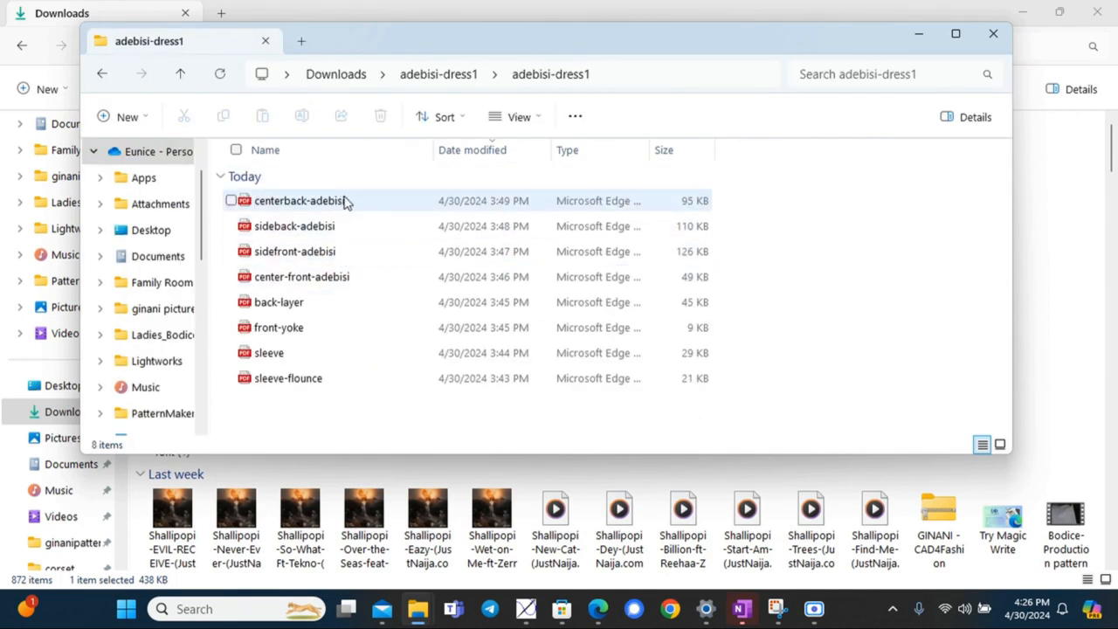
mouse_move(318, 210)
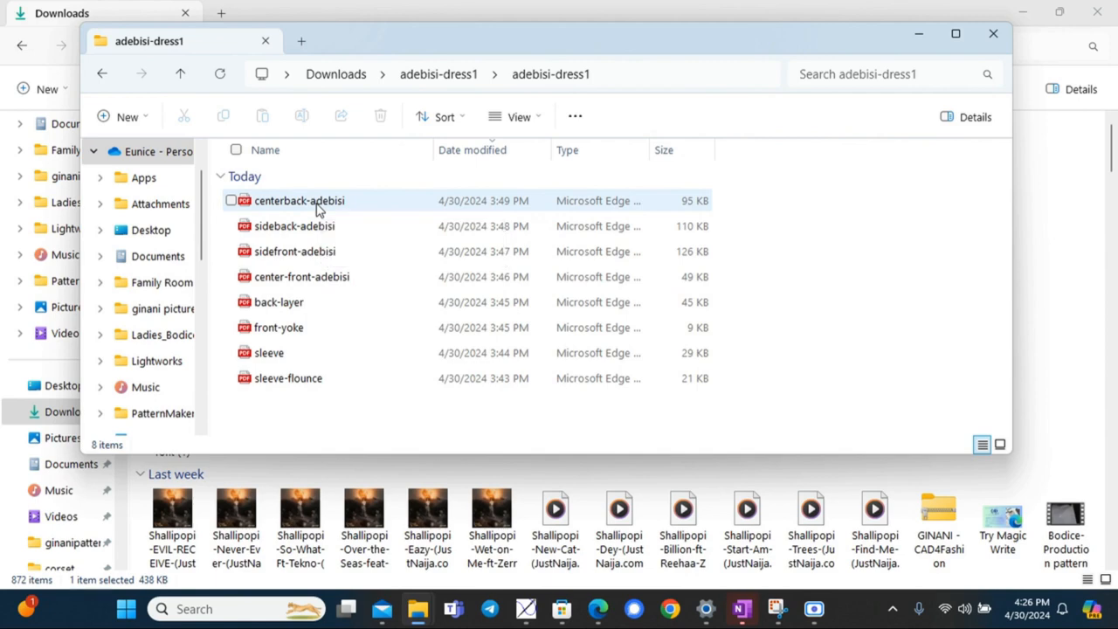
Open centerback-adebisi in Edge and scroll through its 16 pages.
double_click(300, 200)
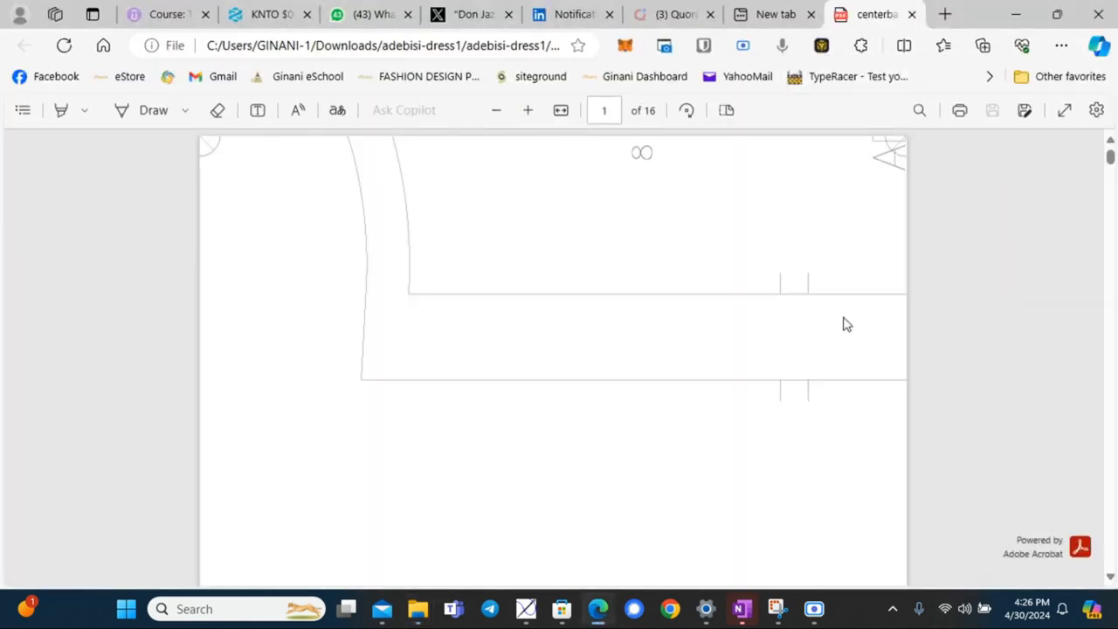
mouse_move(1062, 200)
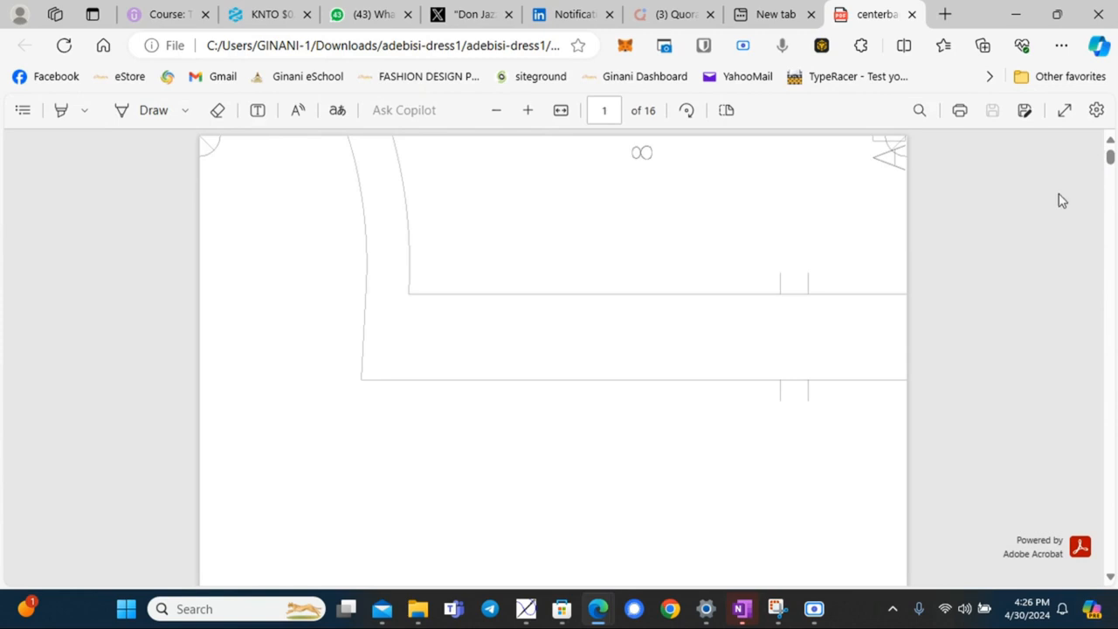
scroll(down, 3)
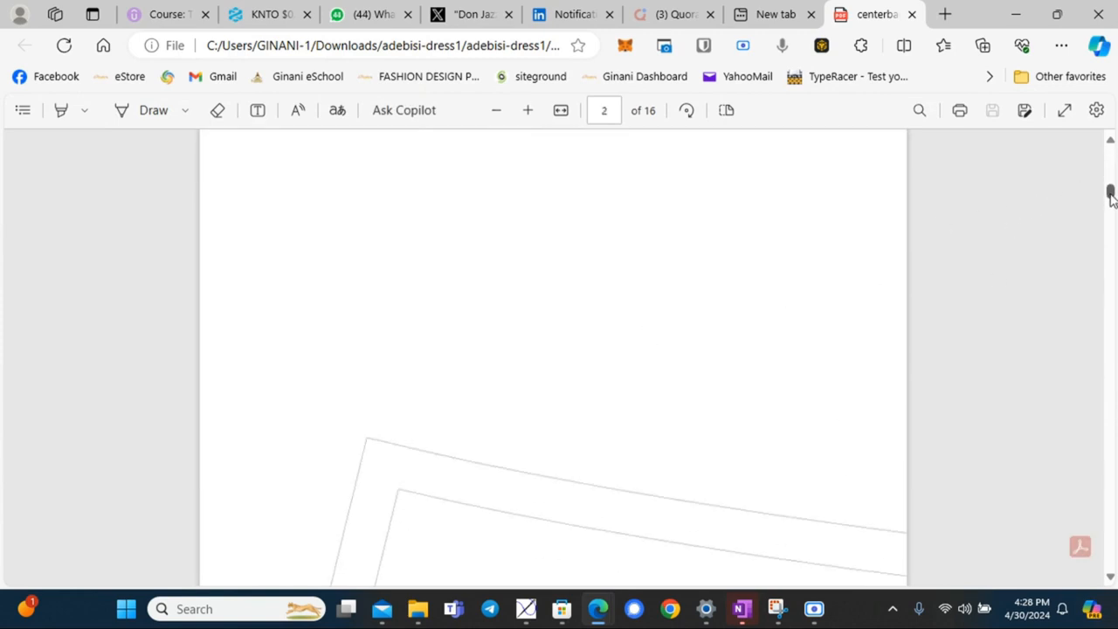
scroll(down, 3)
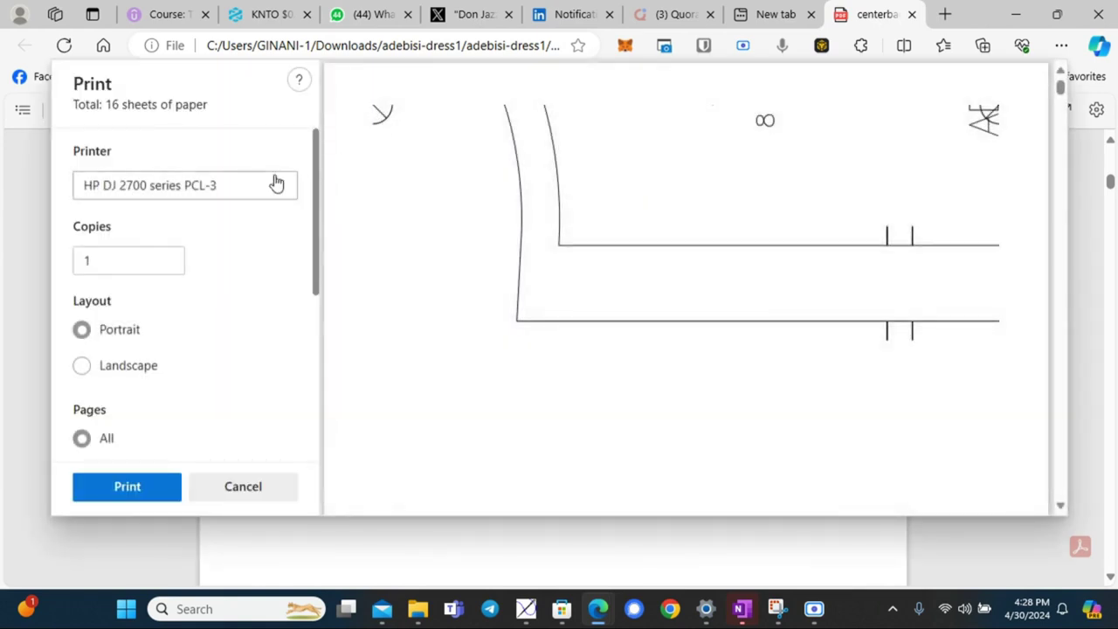
Keep the HP DJ 2700 series PCL-3 printer and expand More settings.
click(186, 185)
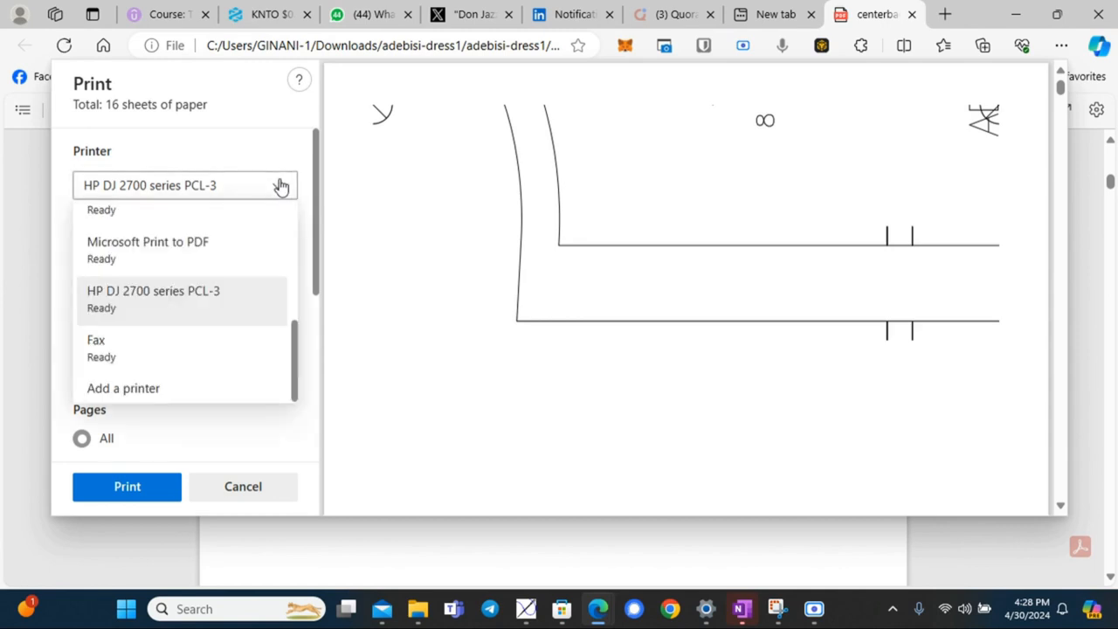
click(152, 297)
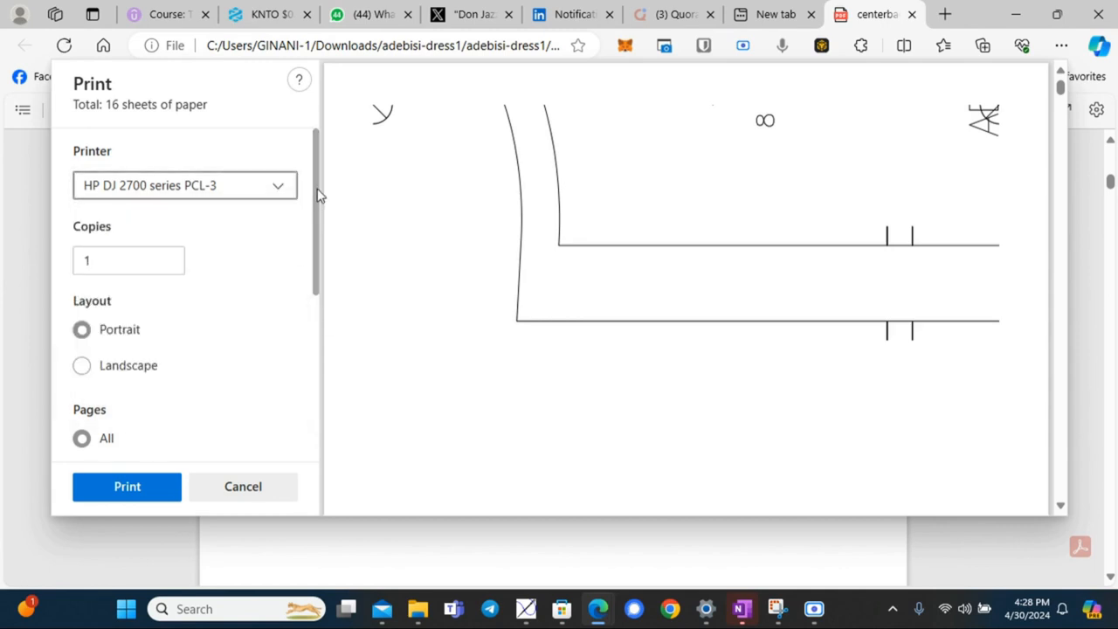
scroll(down, 3)
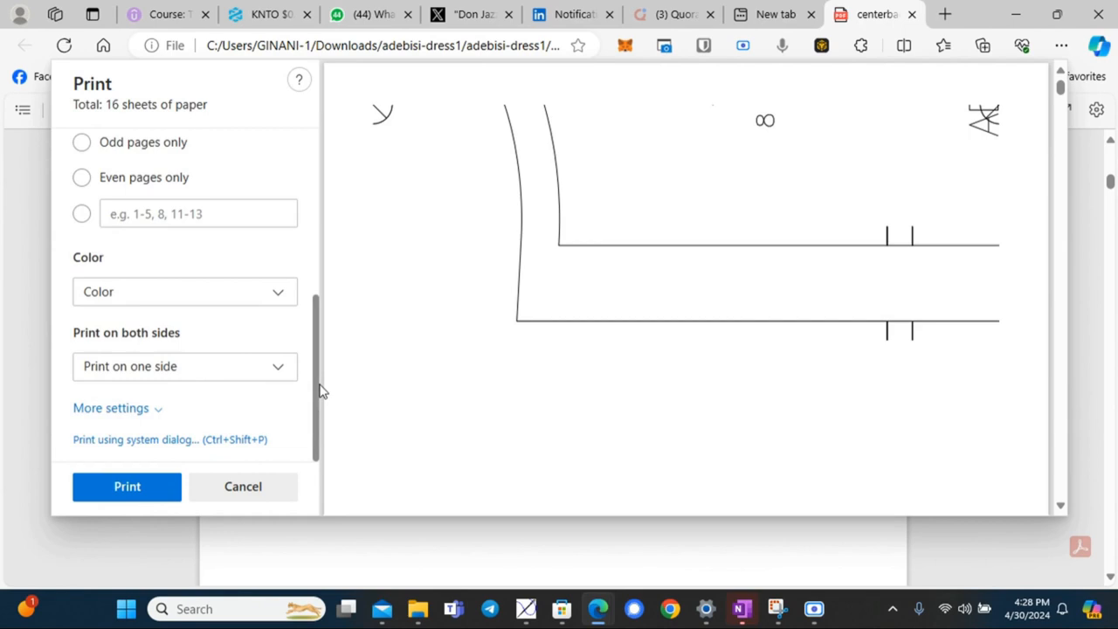
click(112, 408)
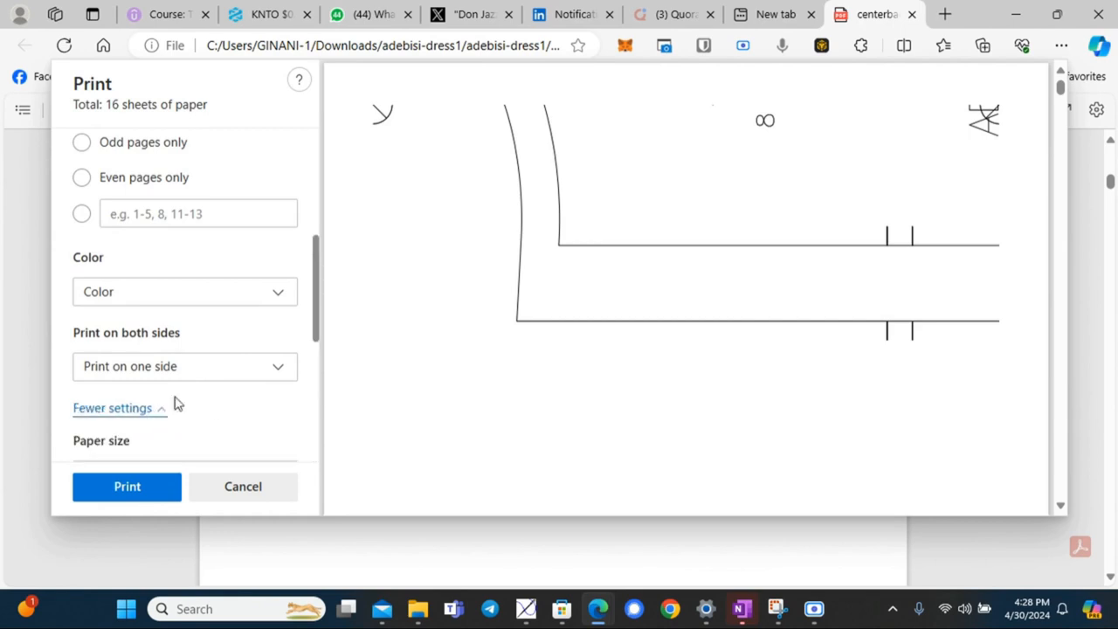
scroll(down, 3)
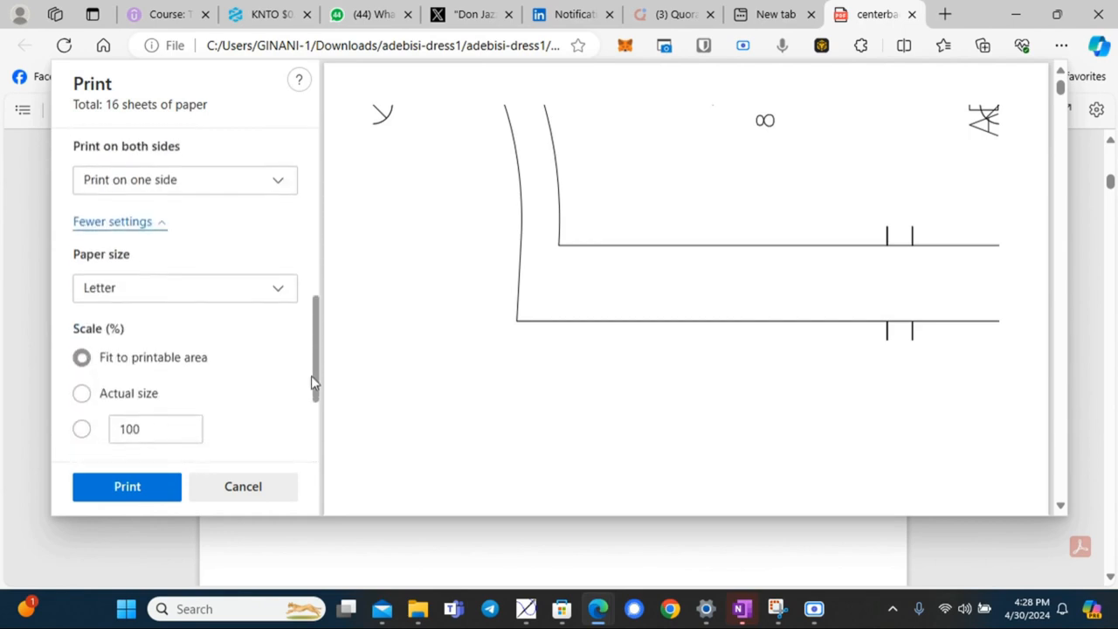
scroll(down, 3)
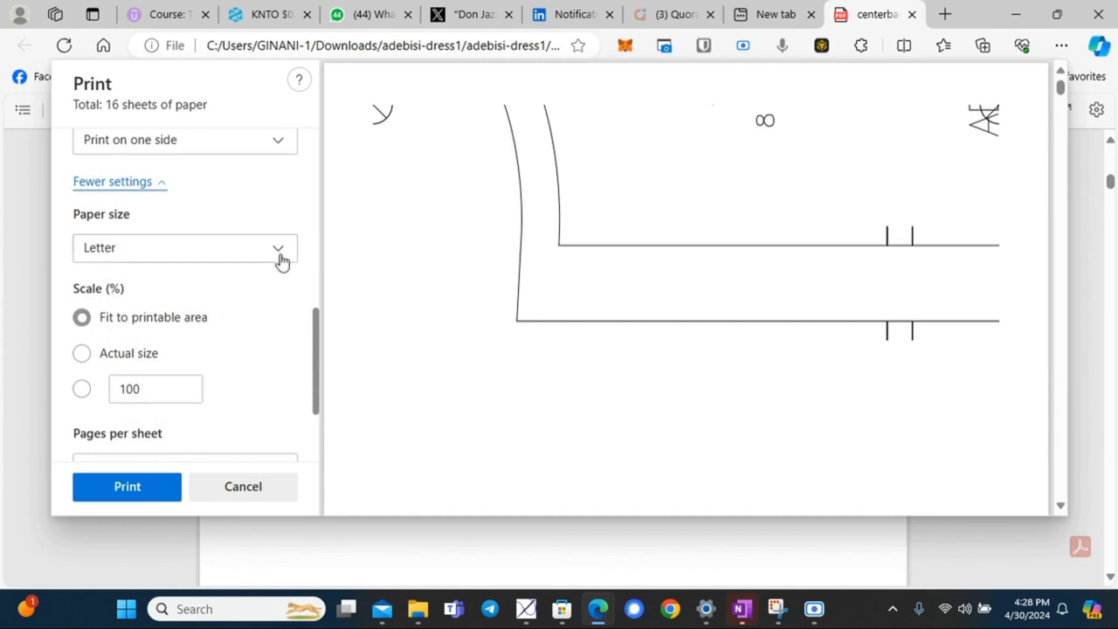
Change the paper size from Letter to A4.
click(185, 248)
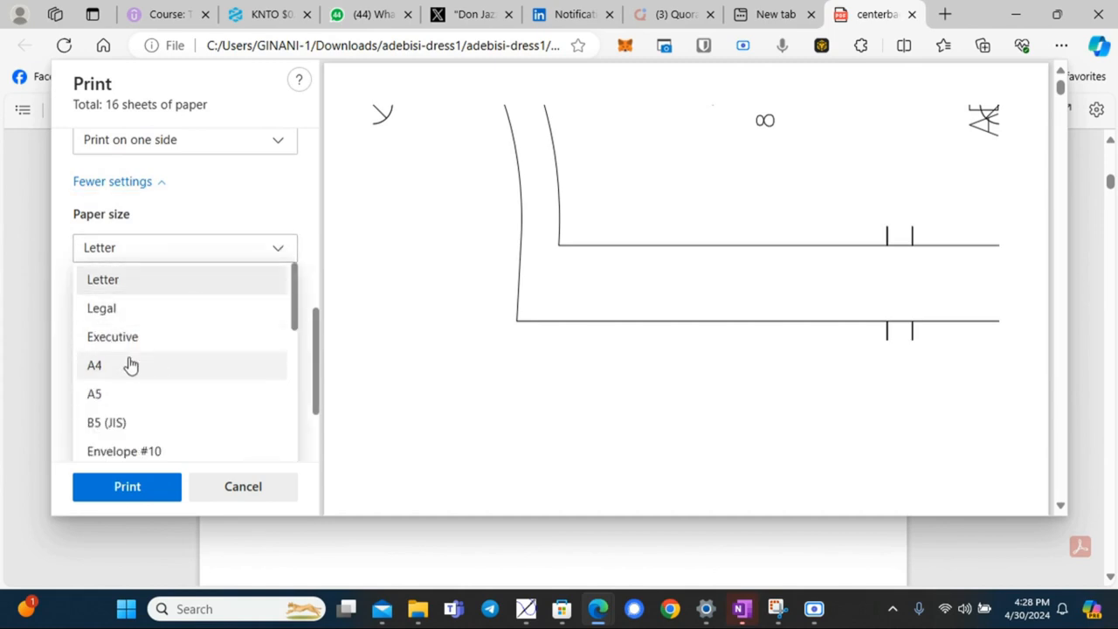
click(94, 366)
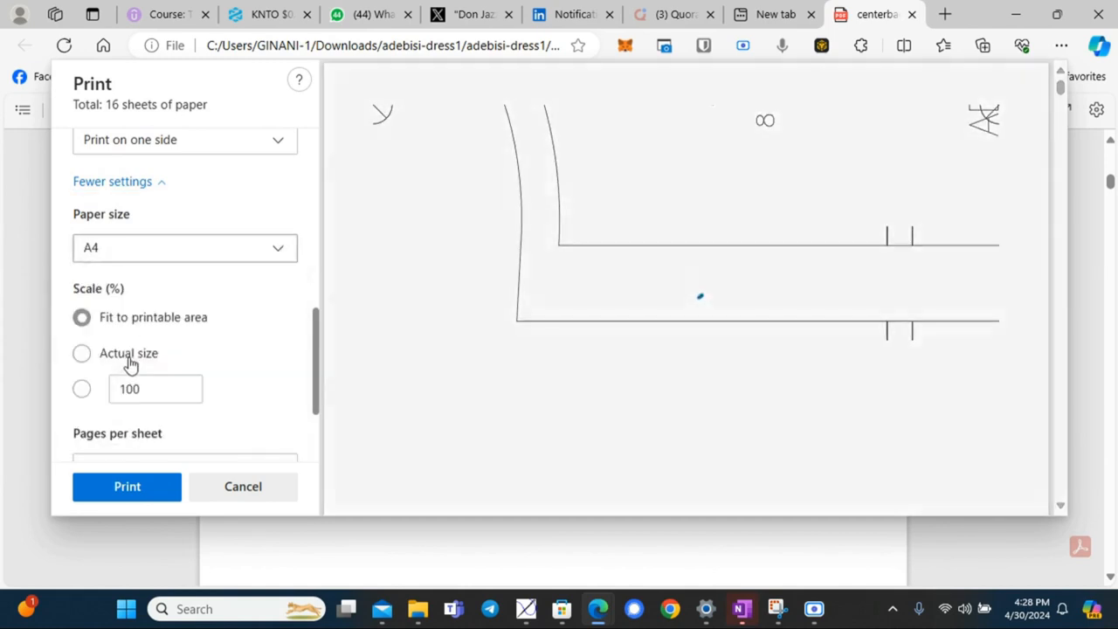
click(81, 317)
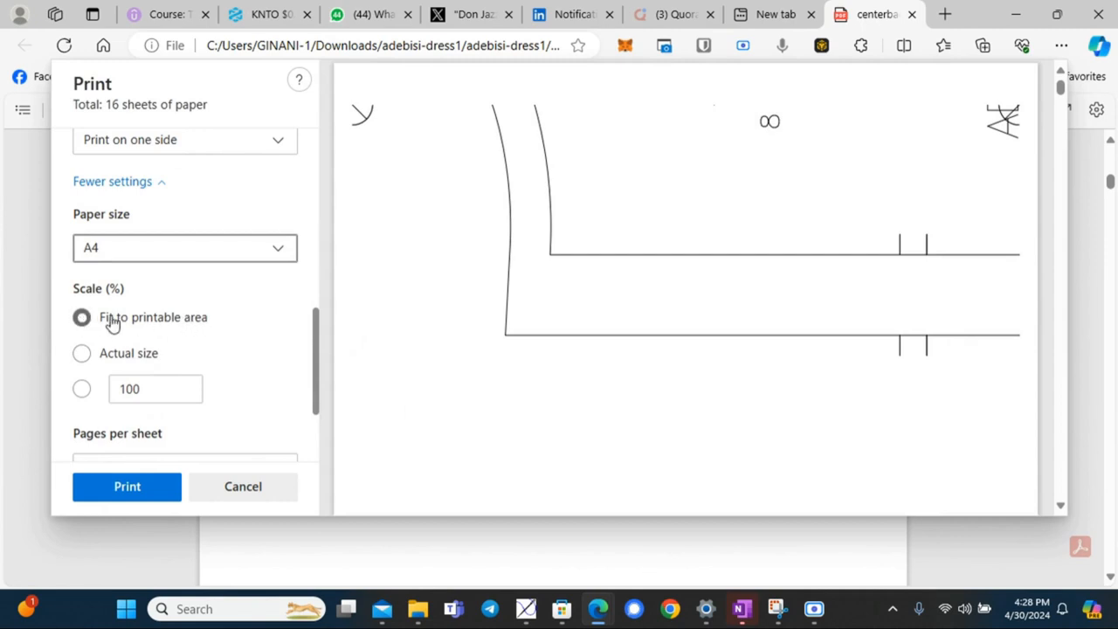
mouse_move(194, 321)
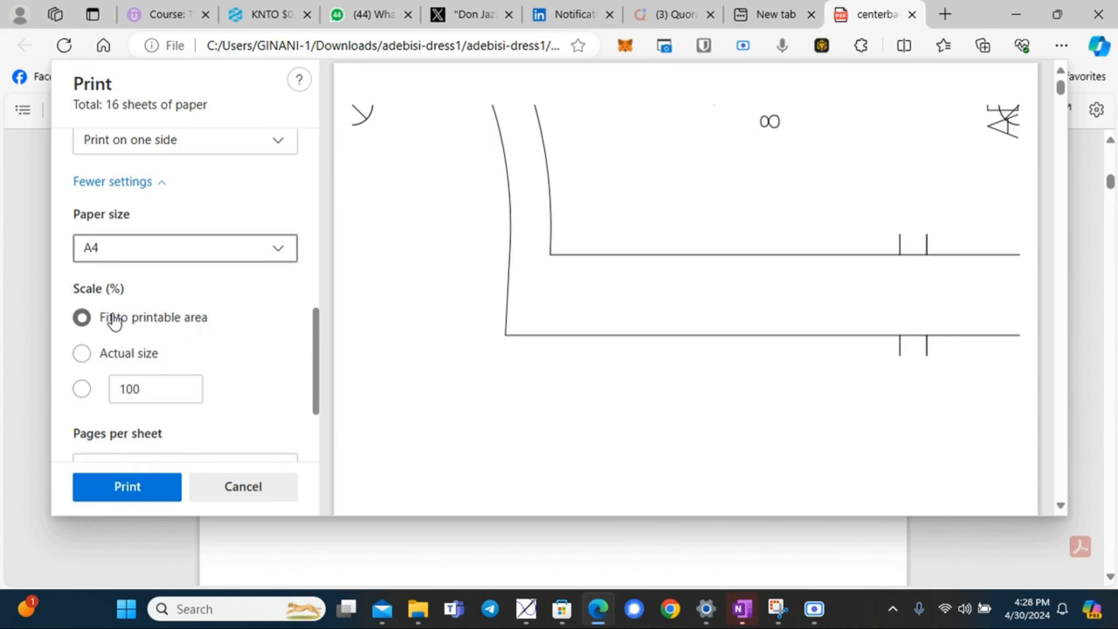
mouse_move(135, 360)
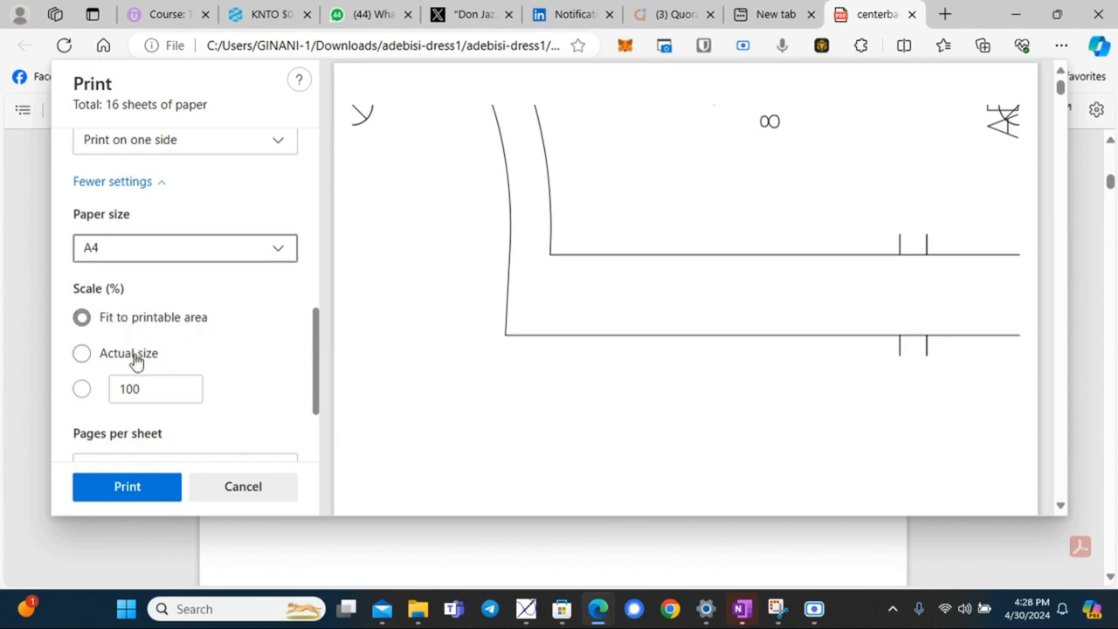
Set scale to Actual size and print the pattern.
click(82, 353)
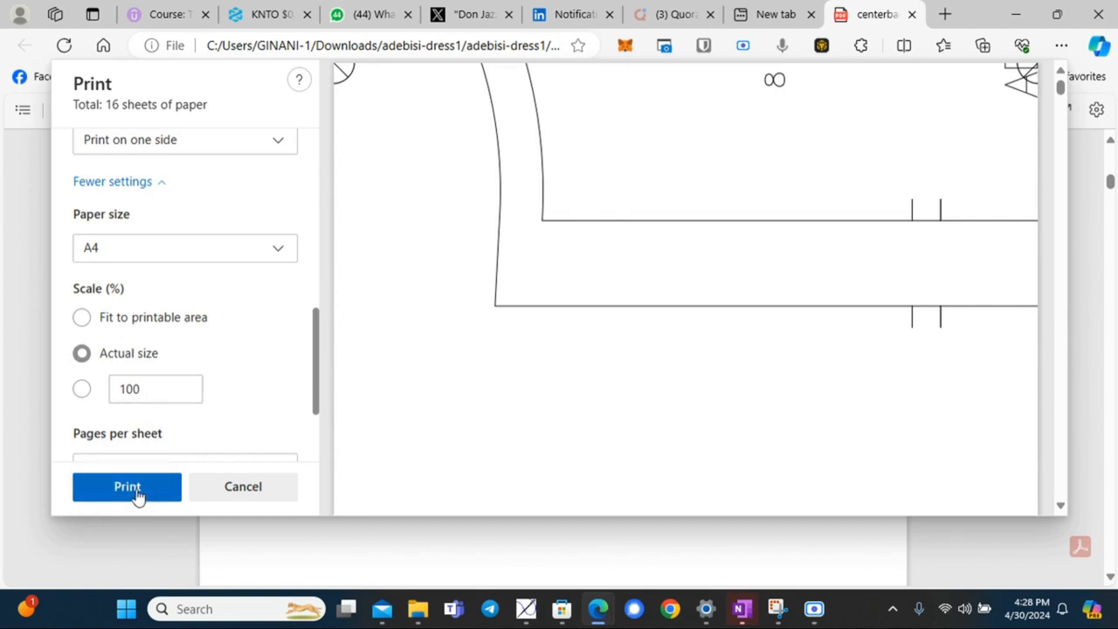
click(126, 487)
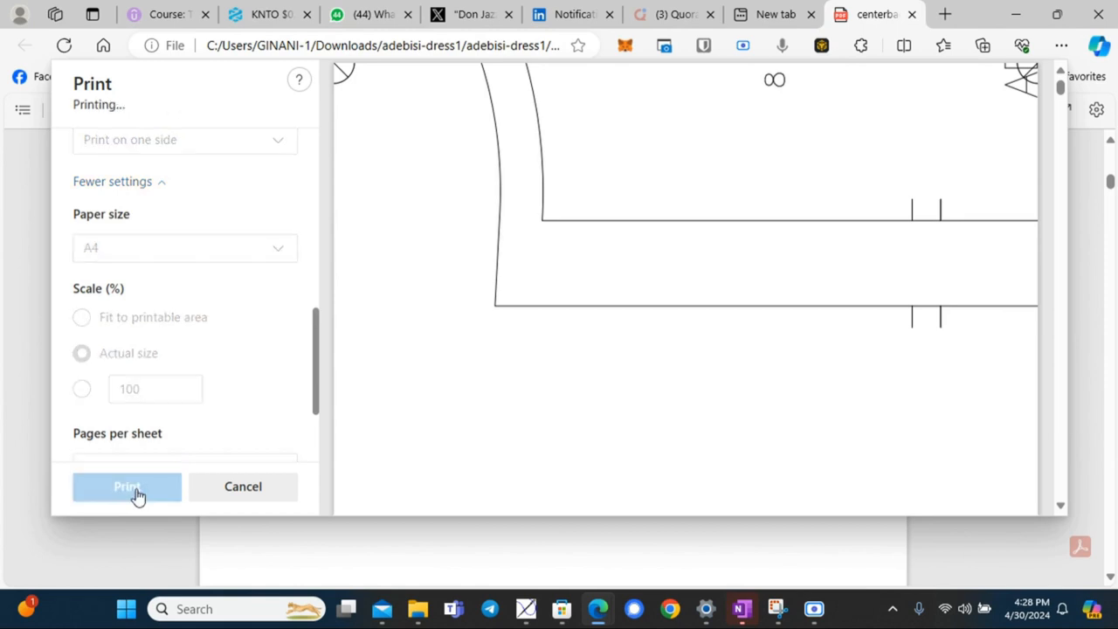
click(126, 486)
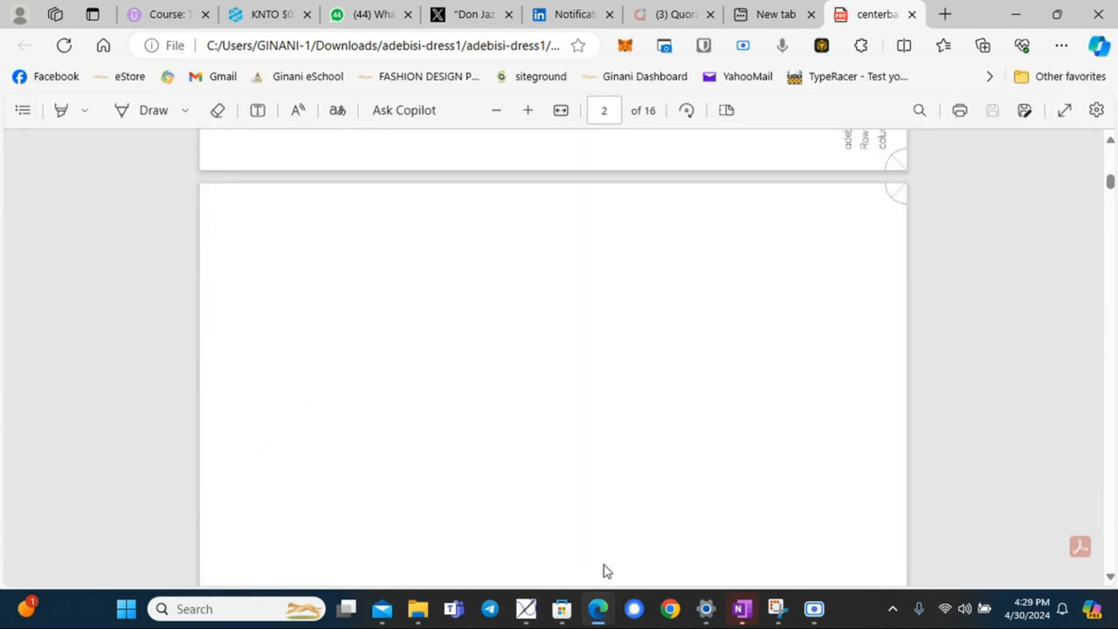